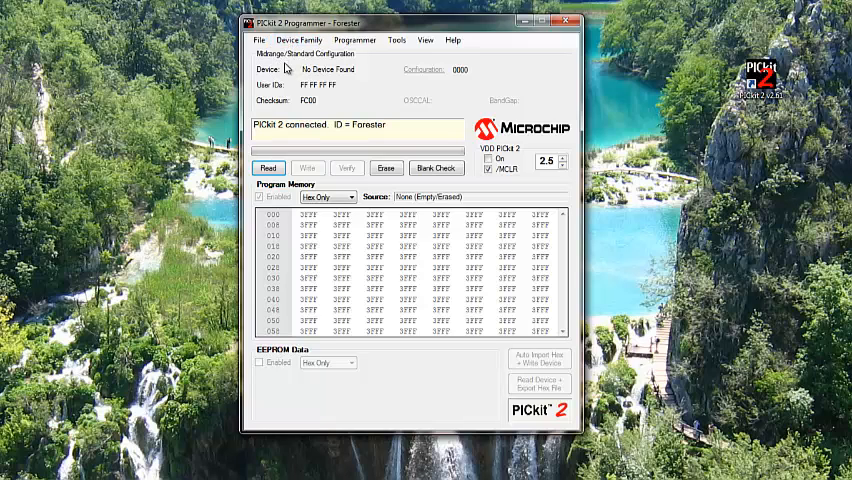
mouse_move(332, 135)
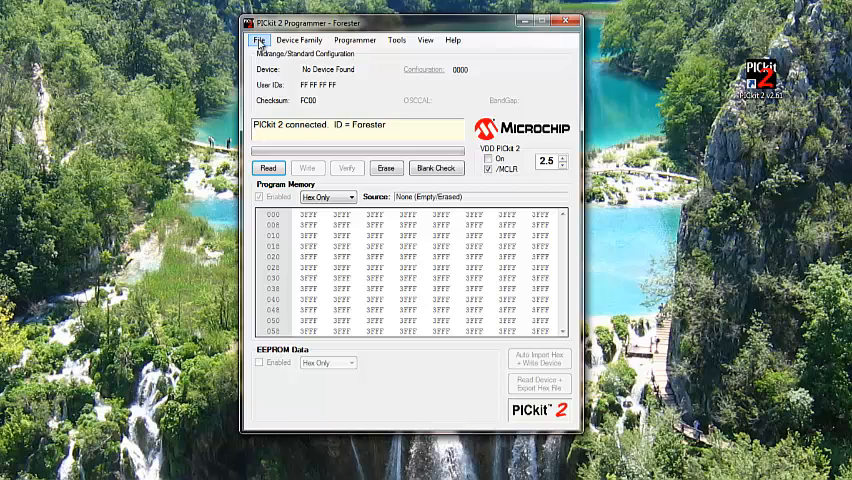
Browse the File, Device Family, Programmer and Tools menus, then choose the dsPIC30 family
click(259, 40)
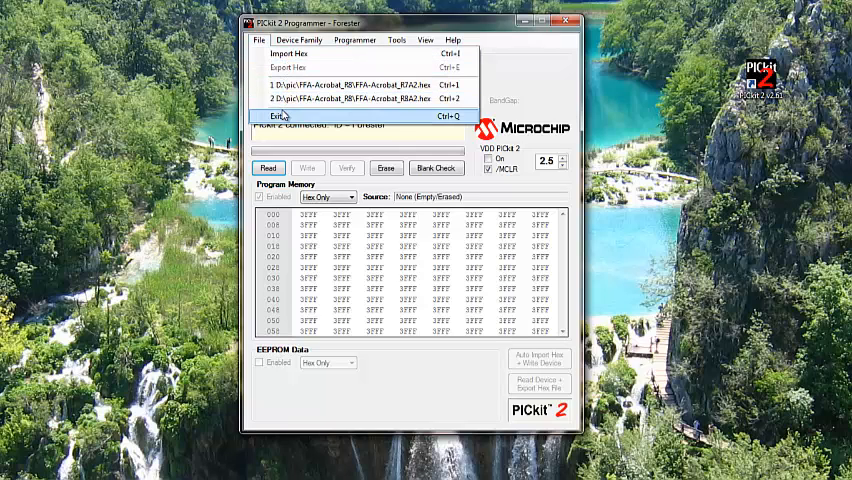
click(299, 40)
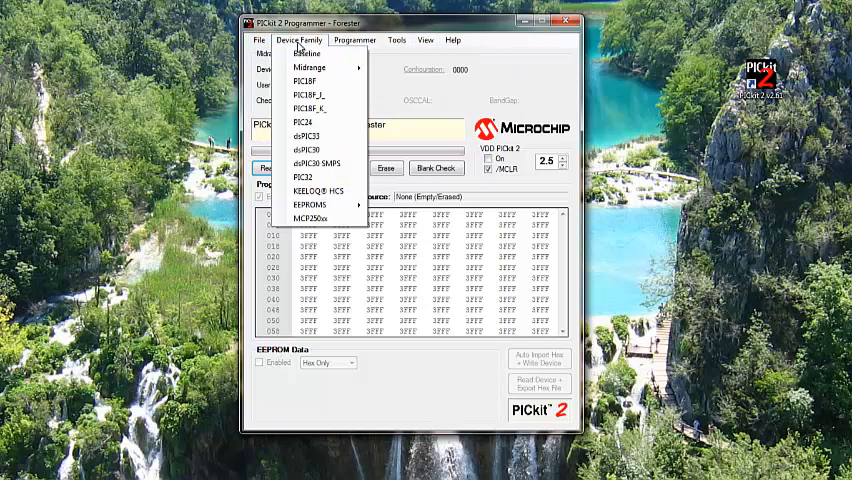
click(355, 40)
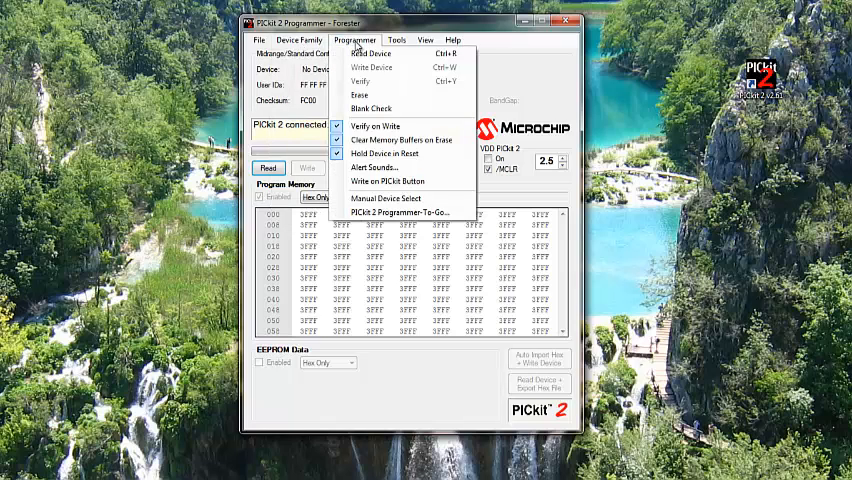
click(397, 40)
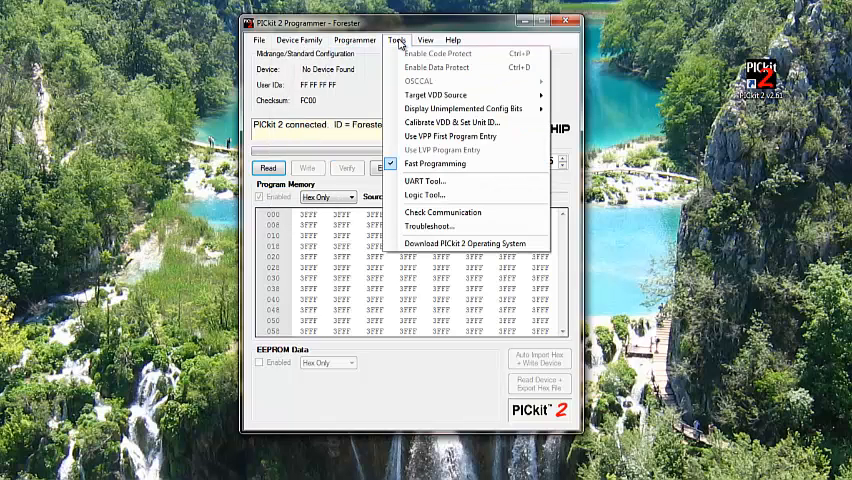
click(396, 40)
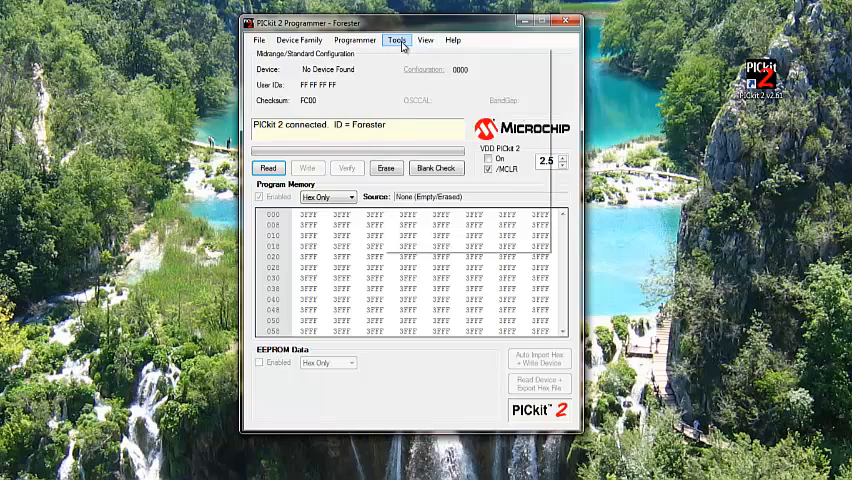
click(396, 40)
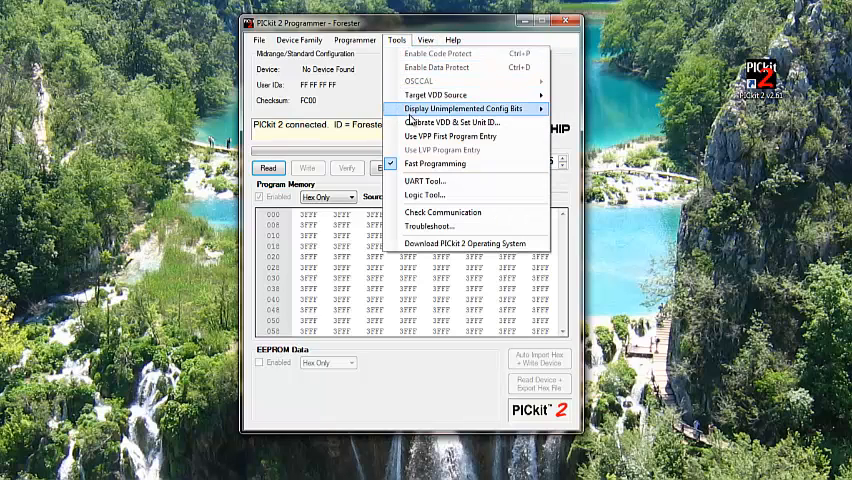
mouse_move(450, 122)
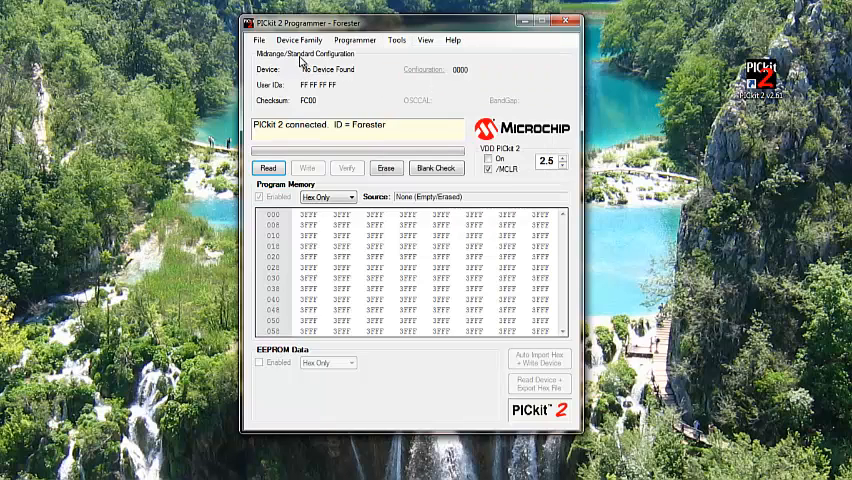
click(299, 40)
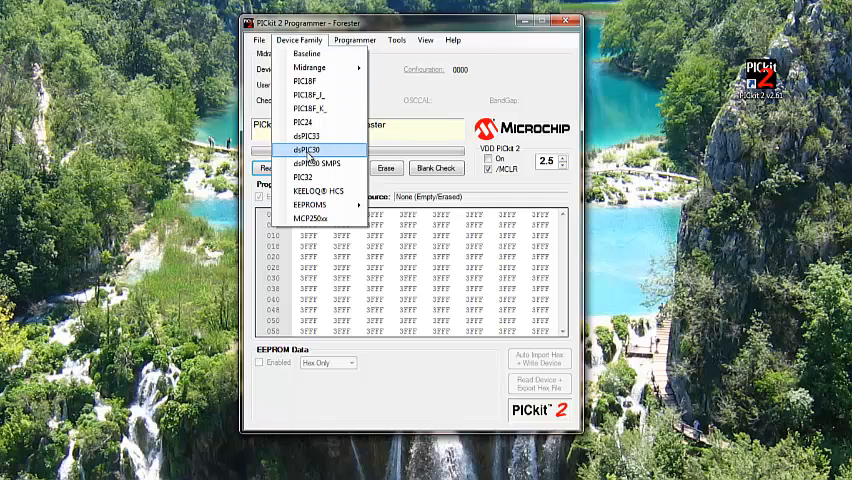
click(308, 150)
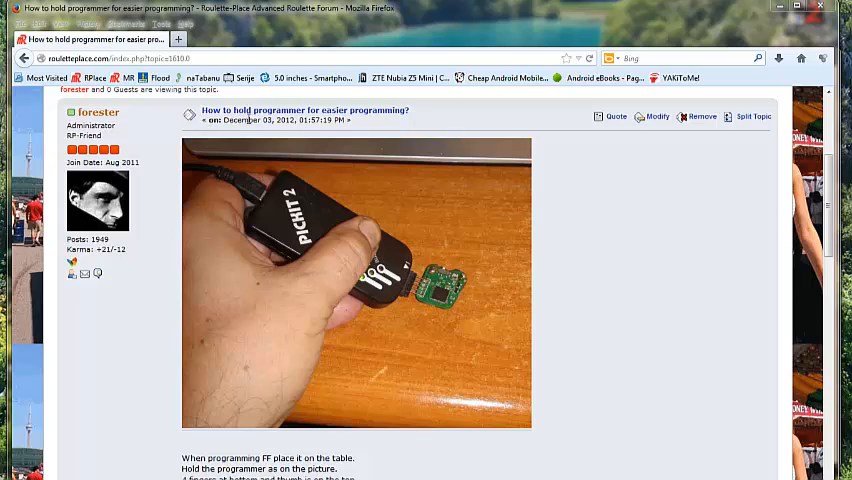
mouse_move(408, 123)
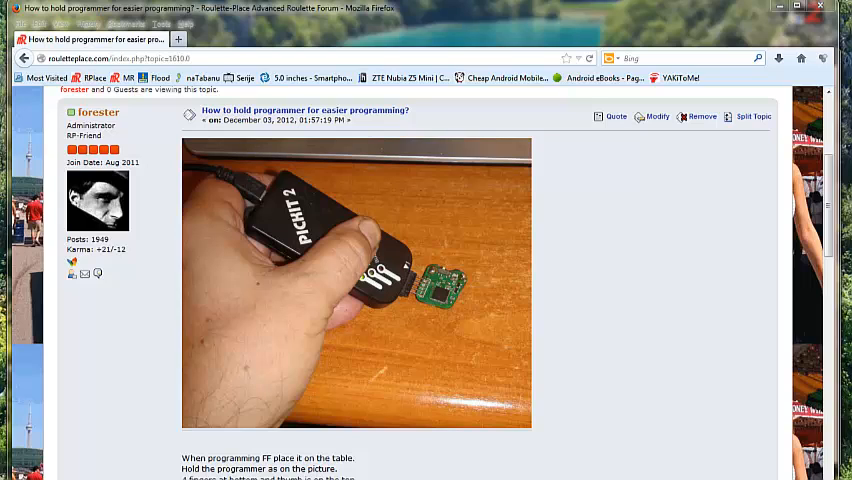
mouse_move(427, 287)
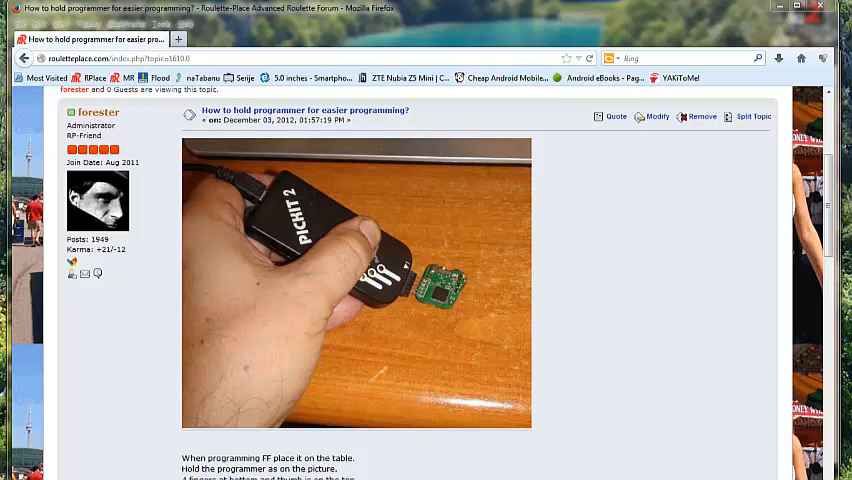
mouse_move(263, 353)
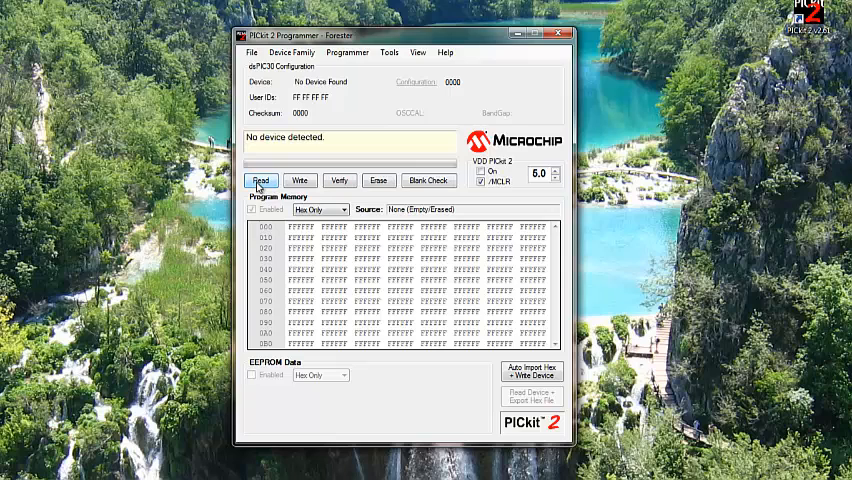
Attempt to read the chip, then retry after 'No device detected' appears
click(261, 180)
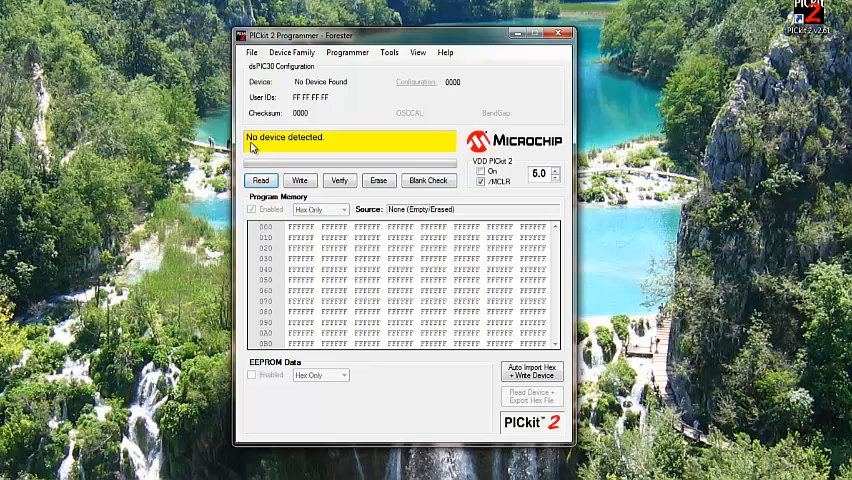
mouse_move(278, 146)
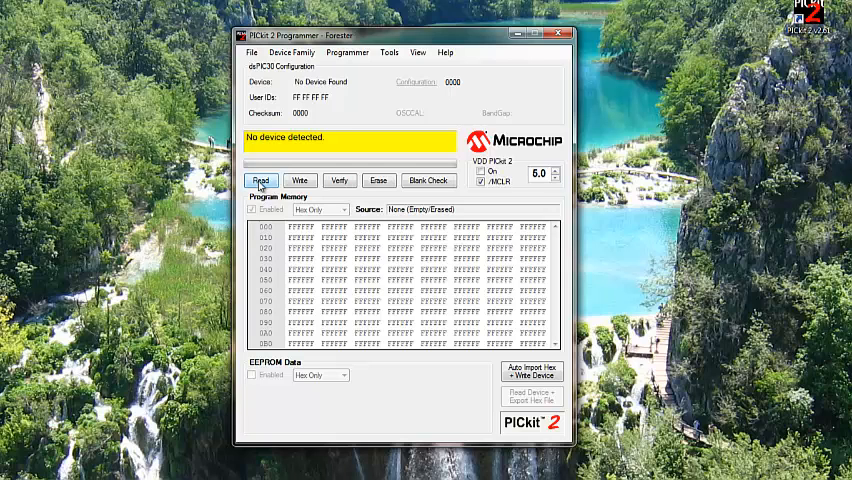
click(261, 181)
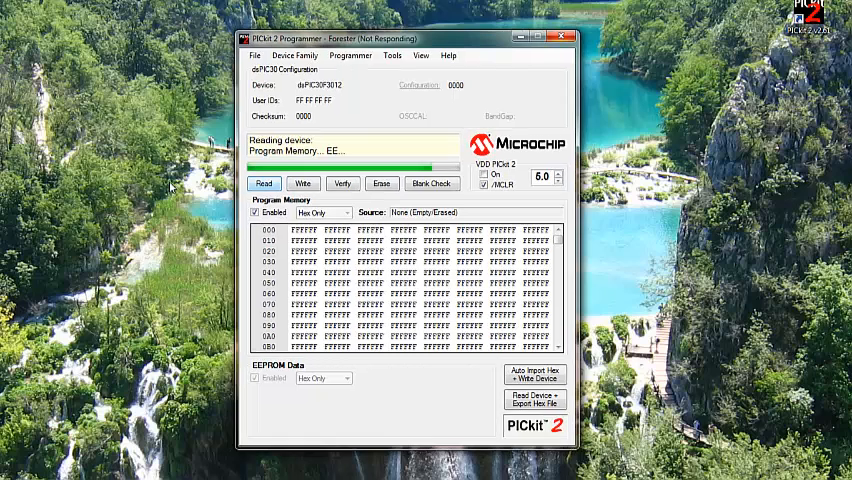
Read the dsPIC30F3012 (checksum EEA9), leaving Program Memory and EEPROM Data both enabled
click(261, 181)
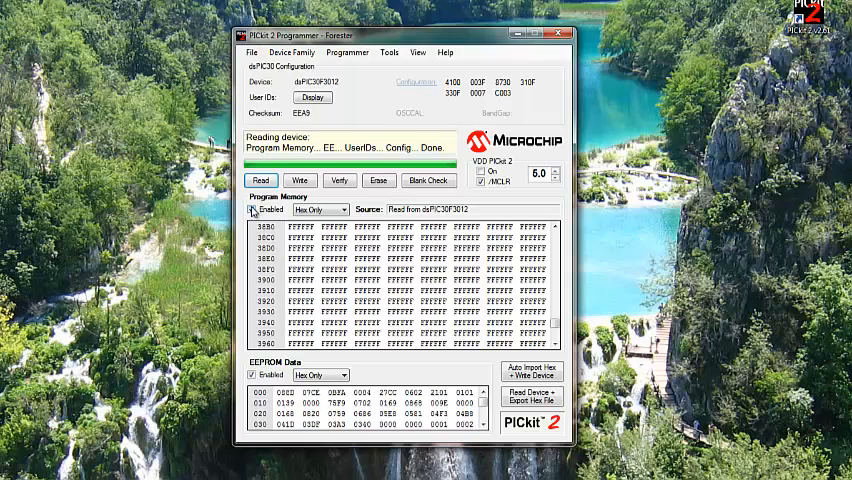
click(251, 375)
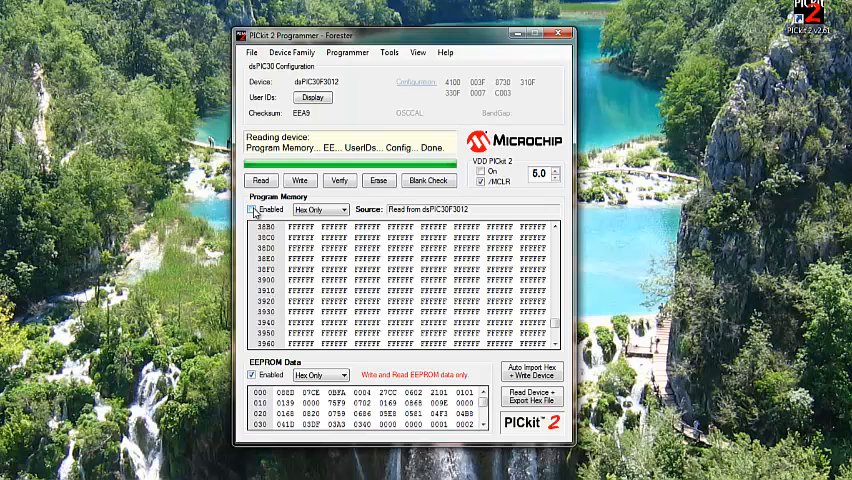
click(252, 374)
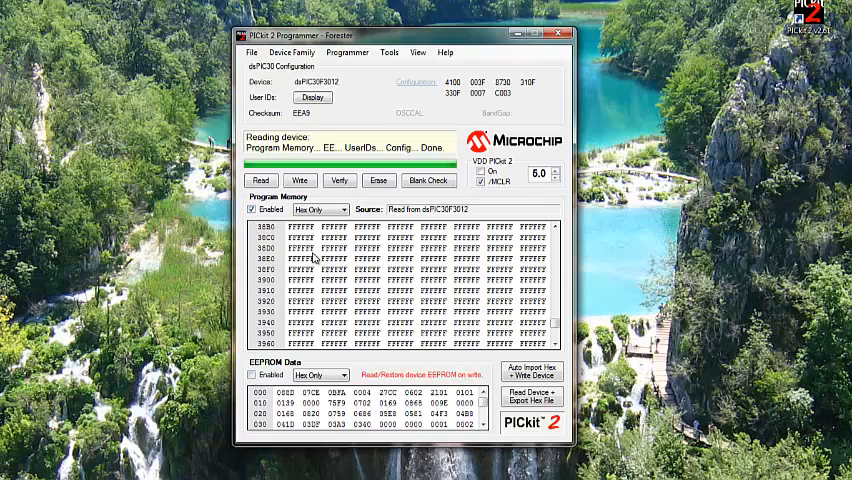
click(251, 375)
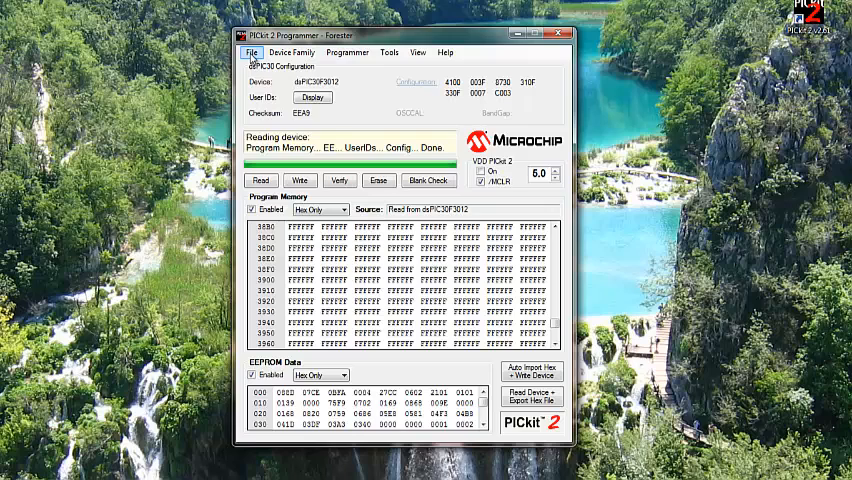
click(251, 52)
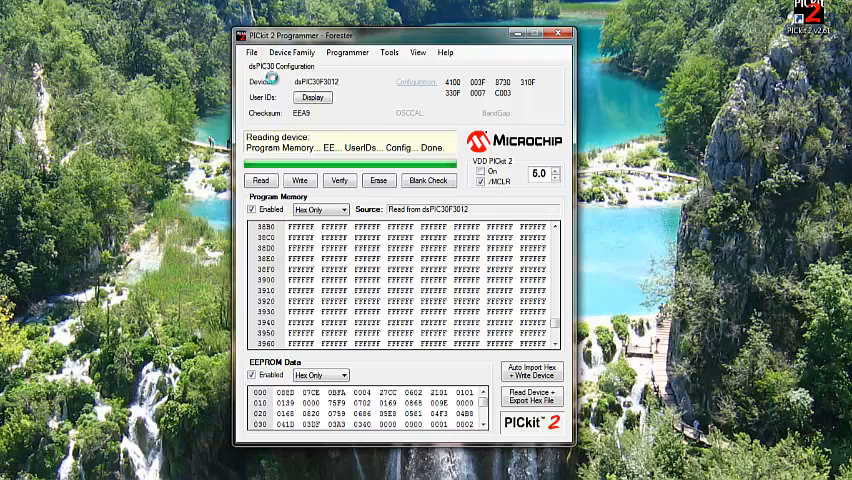
click(531, 396)
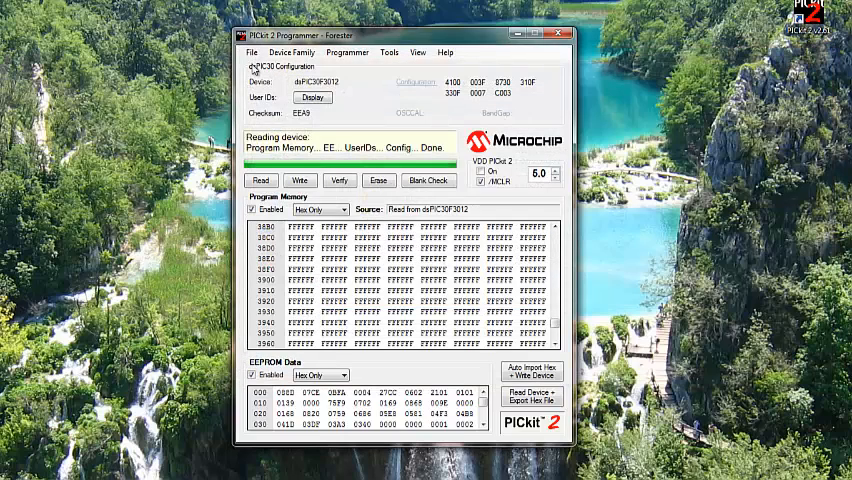
click(251, 52)
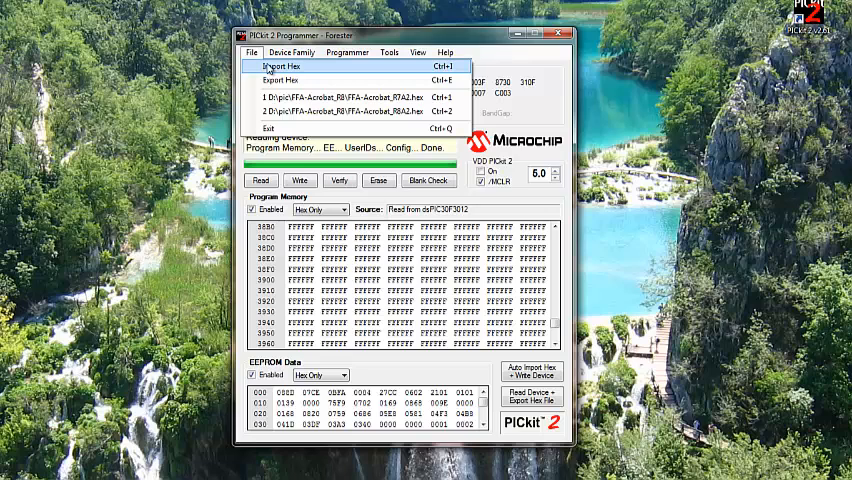
mouse_move(280, 80)
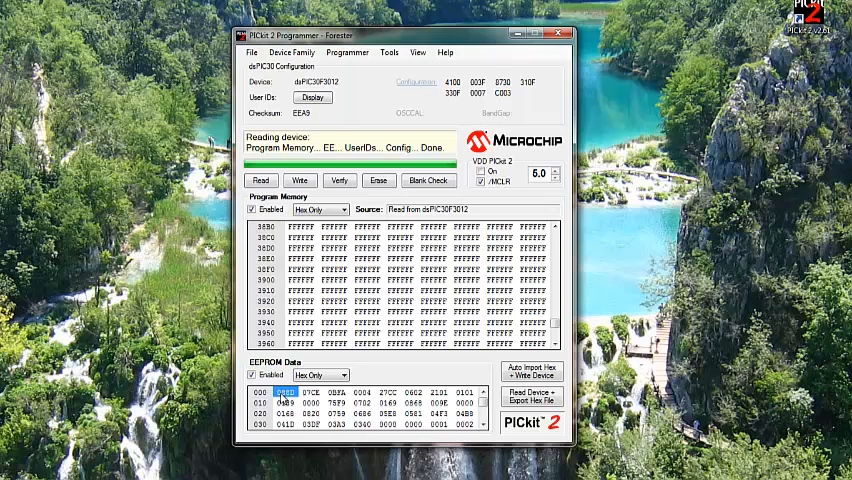
Select all EEPROM Data grid values and copy them via the right-click menu
right_click(284, 390)
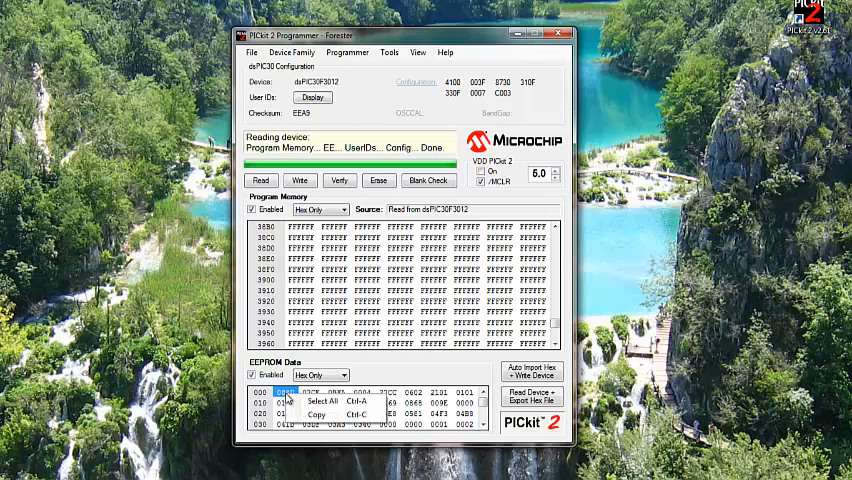
mouse_move(320, 401)
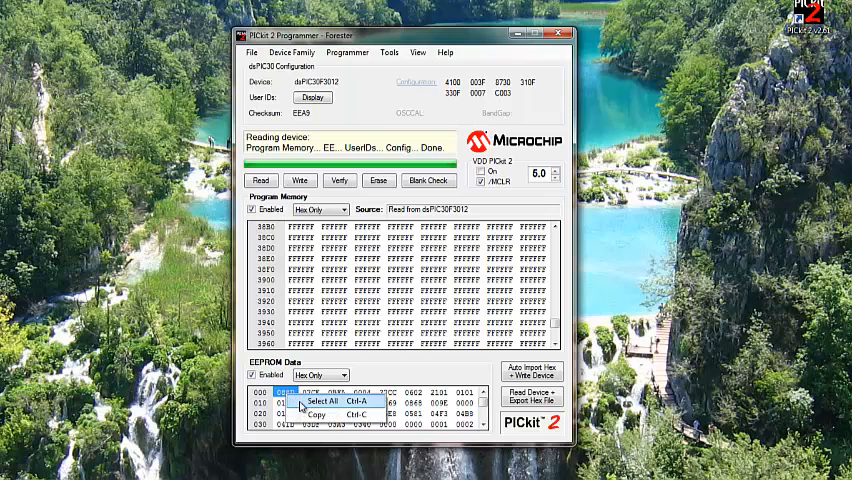
click(334, 401)
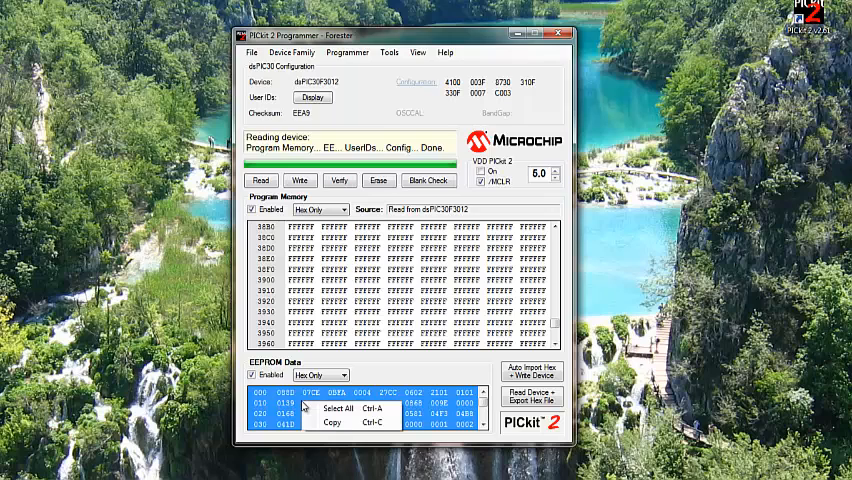
mouse_move(333, 423)
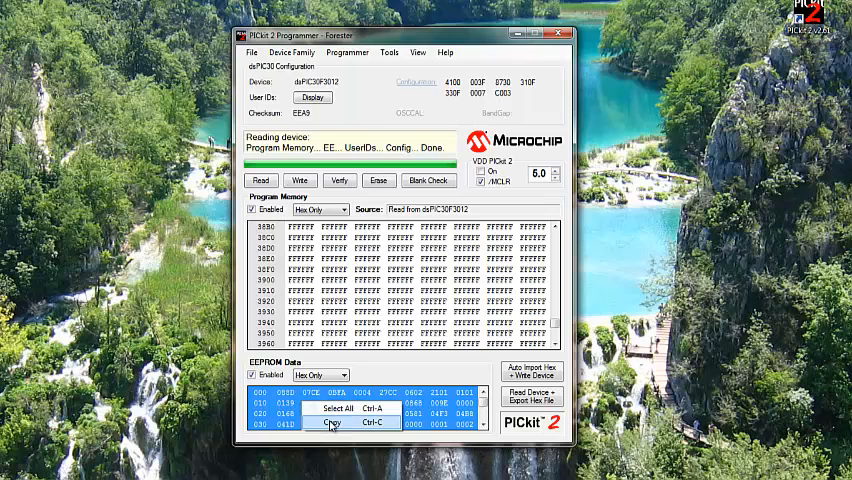
click(332, 423)
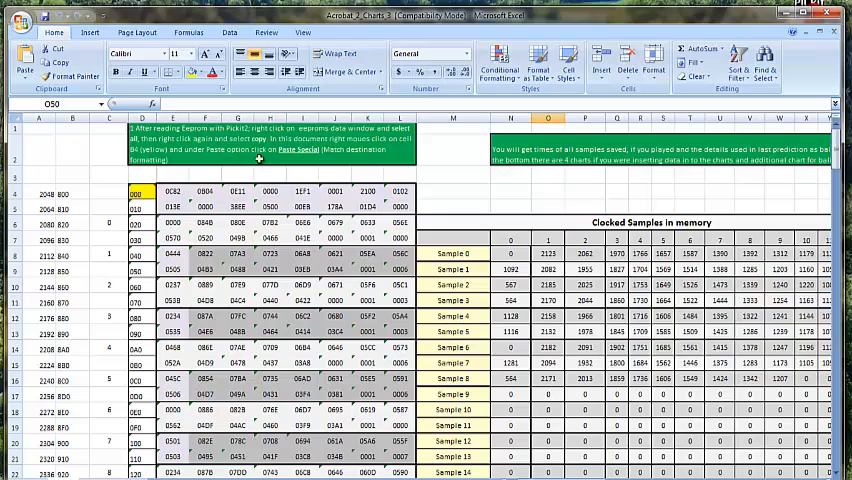
mouse_move(343, 155)
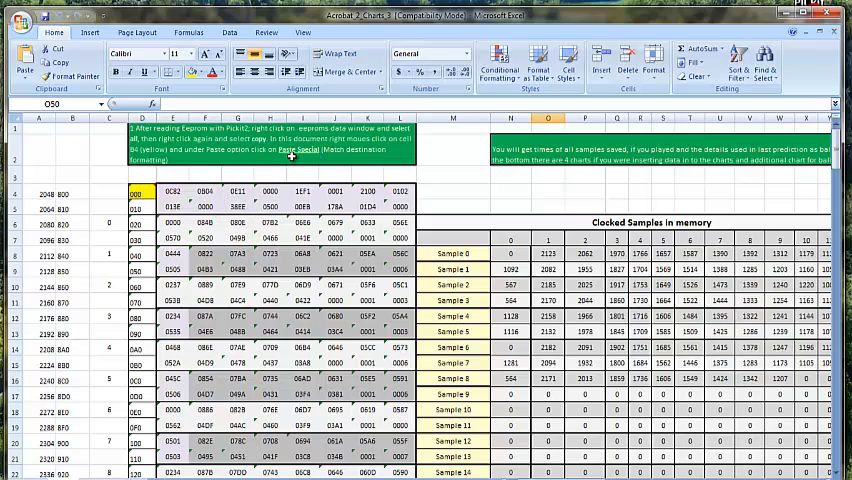
Paste Special the copied EEPROM data into cell D4 using the Text format
right_click(135, 192)
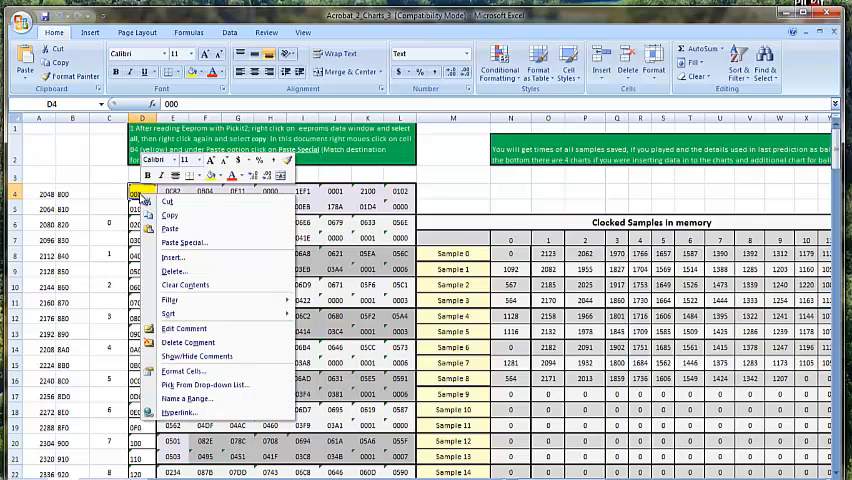
mouse_move(184, 242)
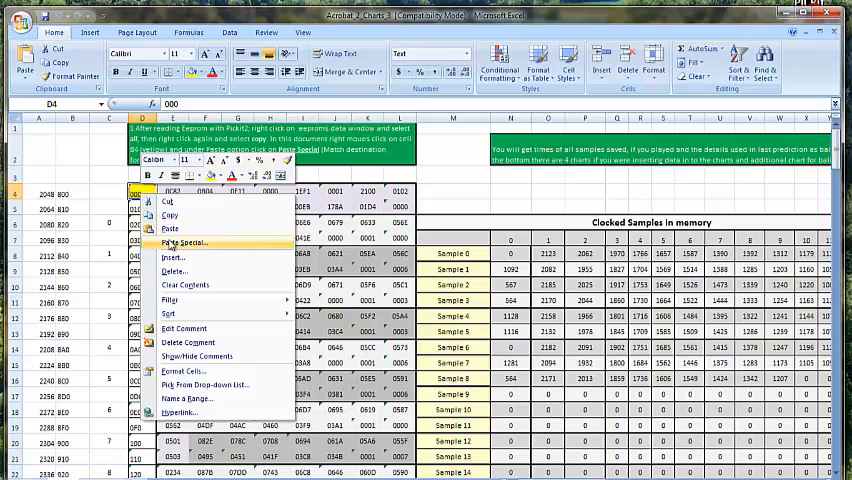
click(184, 243)
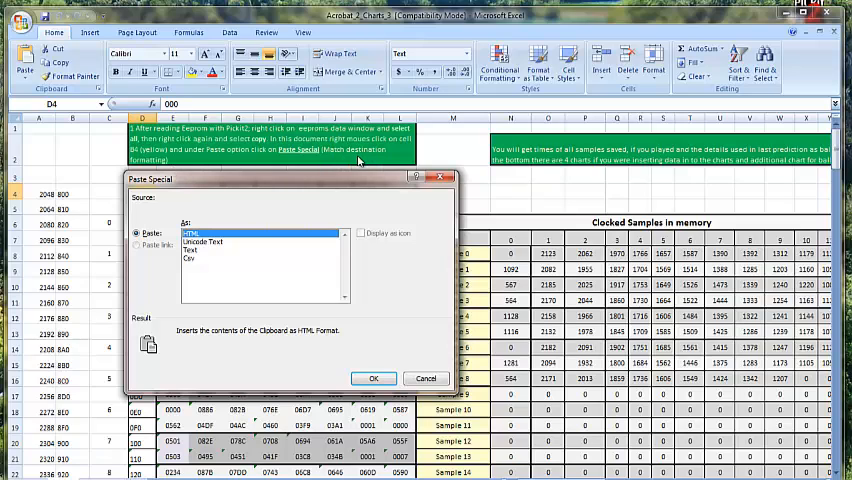
mouse_move(160, 168)
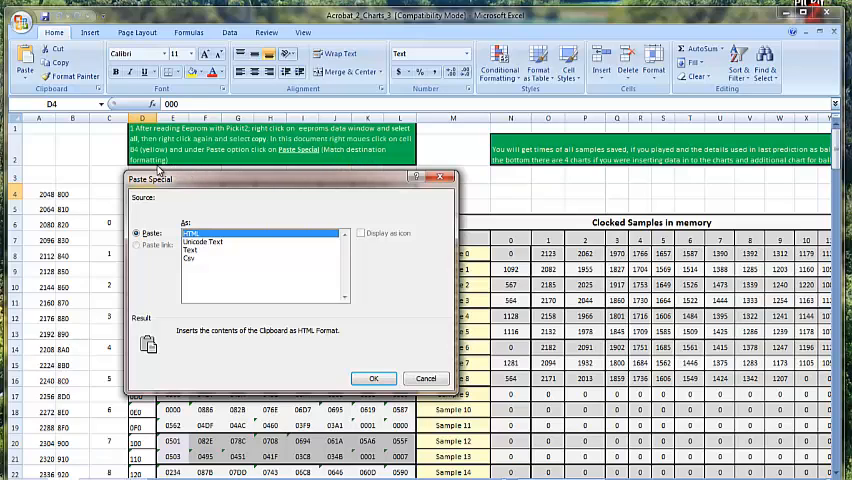
mouse_move(200, 200)
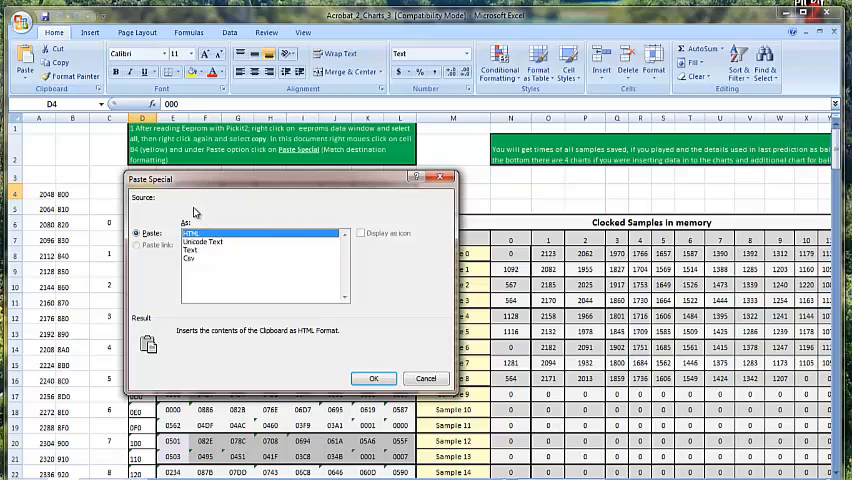
mouse_move(196, 254)
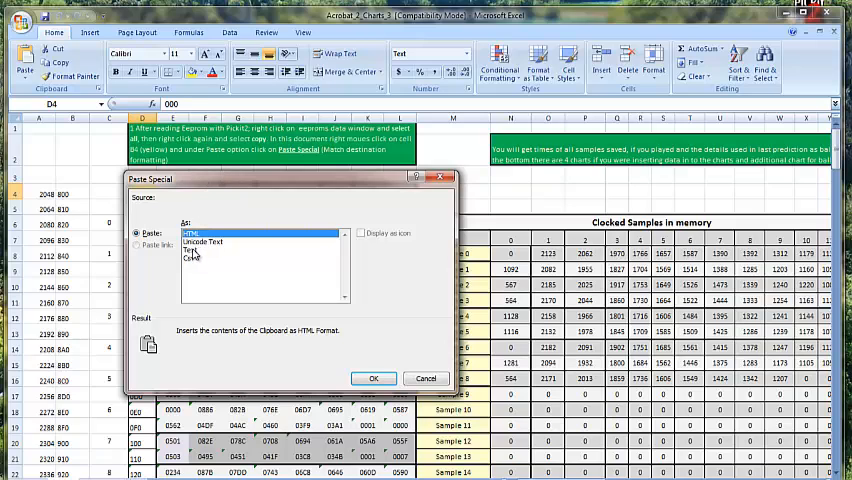
click(199, 249)
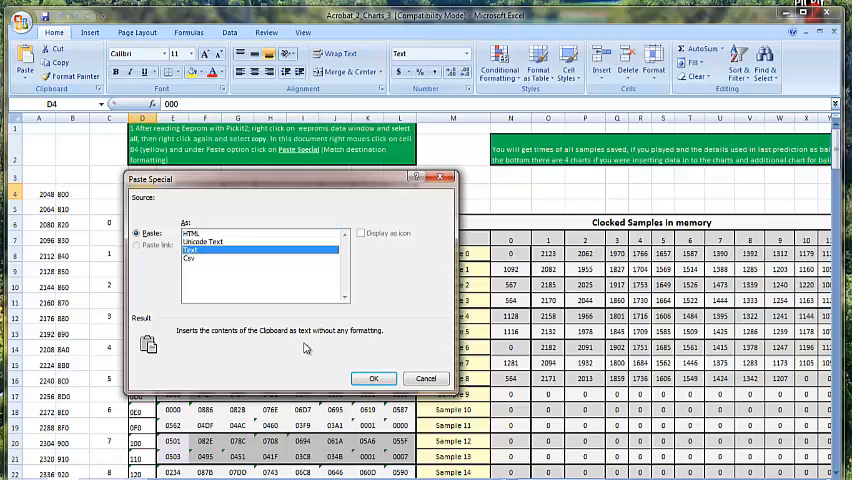
click(373, 378)
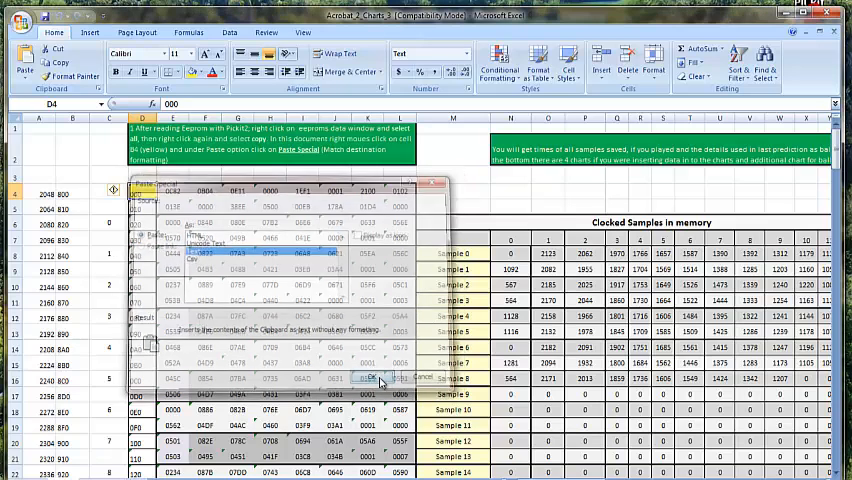
Click the sheet to review the recalculated Clocked Samples table for Samples 0–4
click(377, 378)
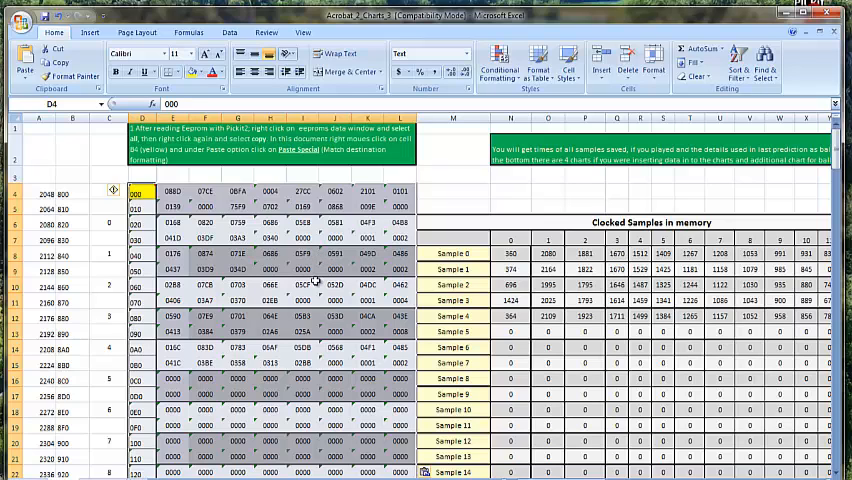
mouse_move(455, 40)
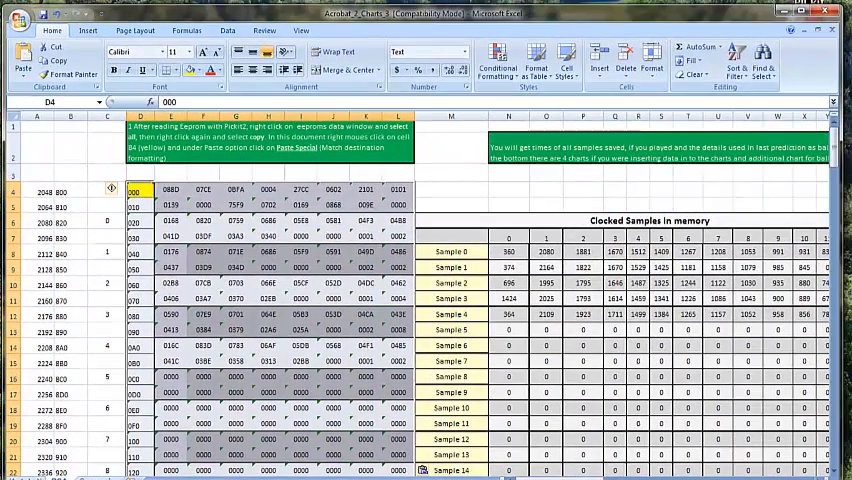
Scroll right and down to the Samples 1–5 line chart
scroll(right, 3)
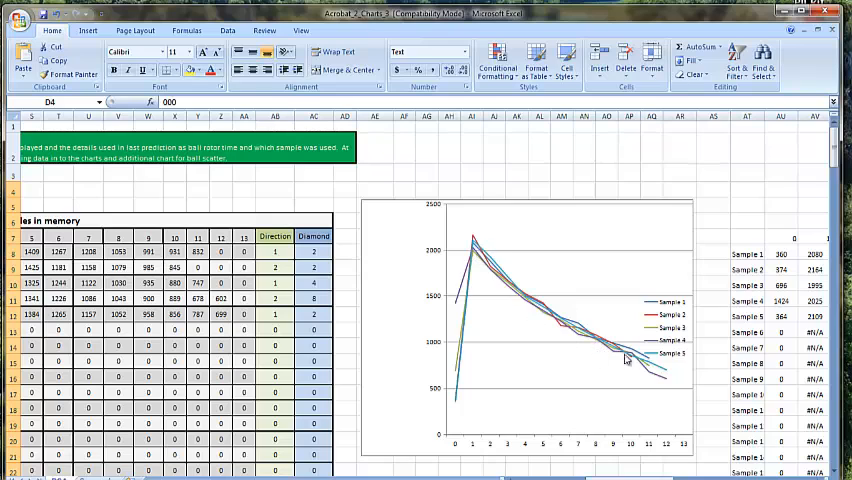
mouse_move(502, 268)
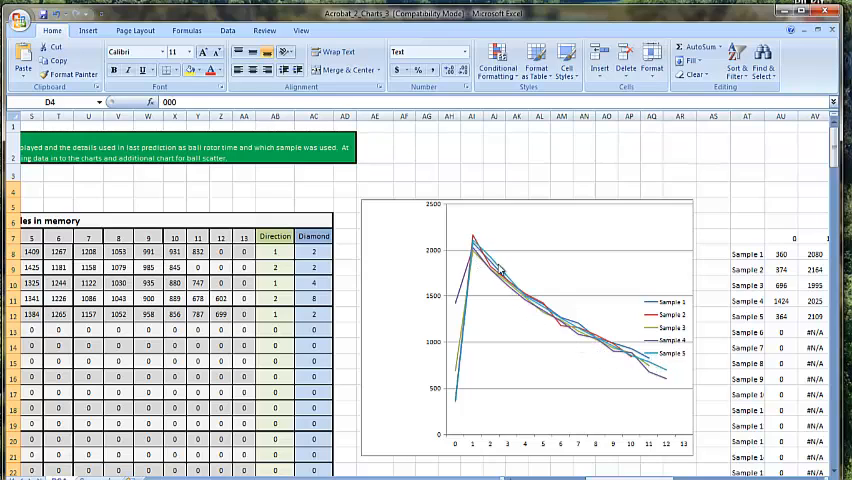
mouse_move(550, 331)
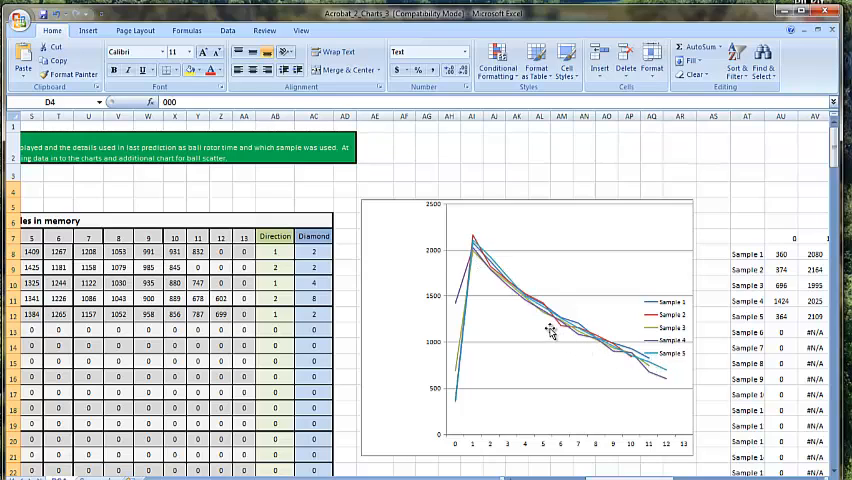
scroll(down, 3)
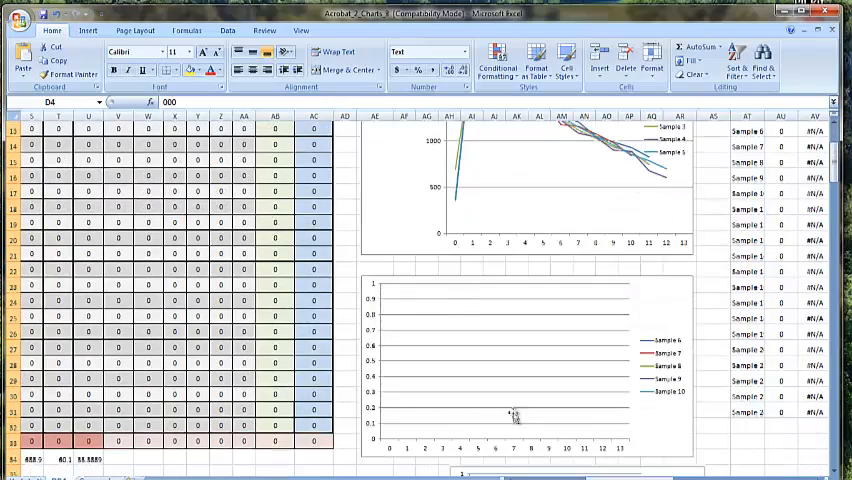
Scroll down through Last prediction data and Results, then back up to Clocked Samples
scroll(down, 3)
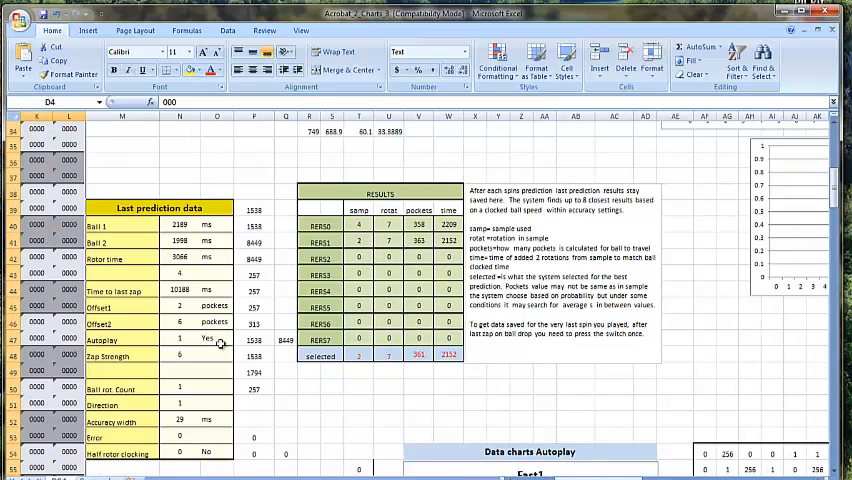
mouse_move(143, 271)
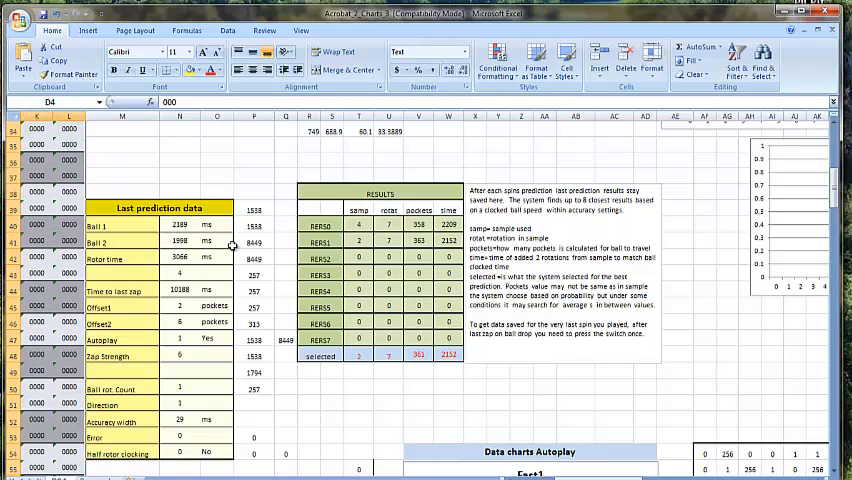
mouse_move(160, 330)
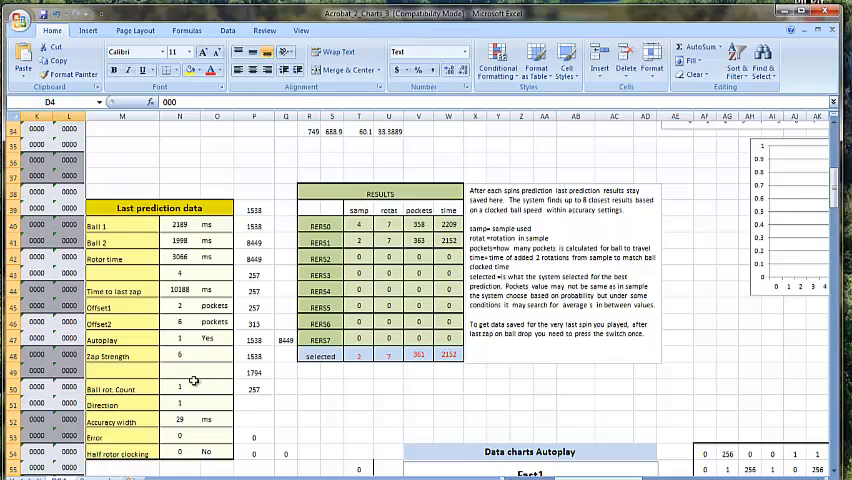
scroll(down, 3)
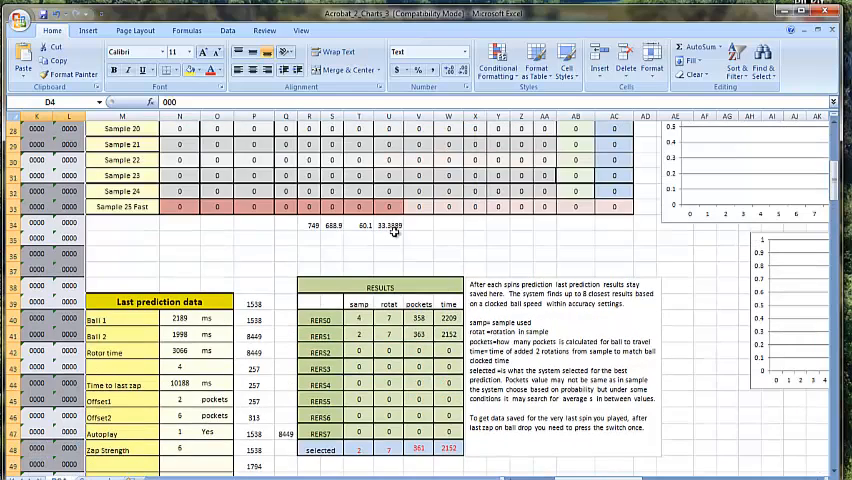
scroll(up, 3)
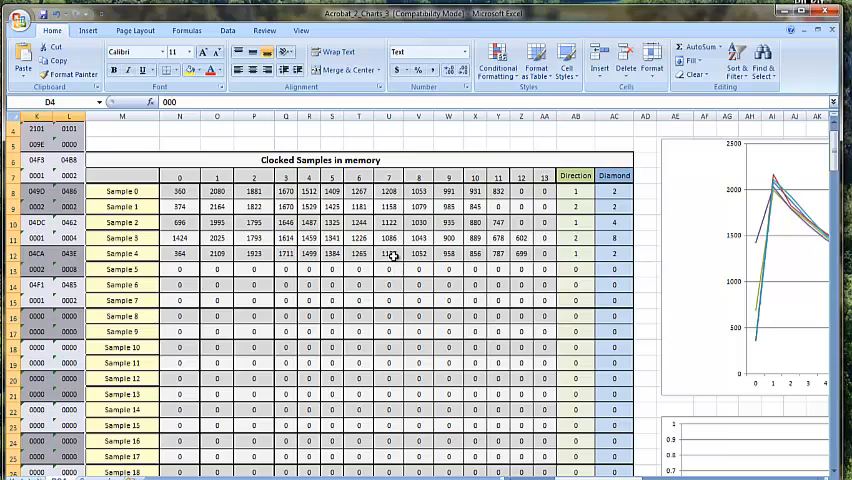
click(388, 254)
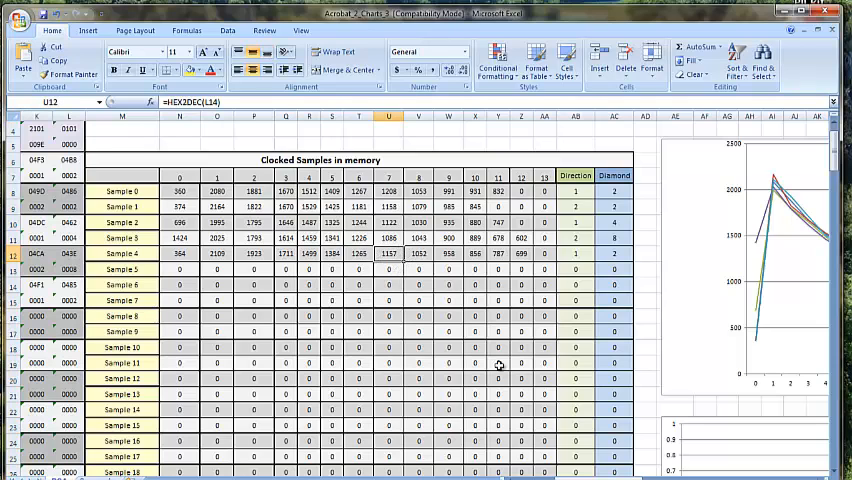
scroll(down, 3)
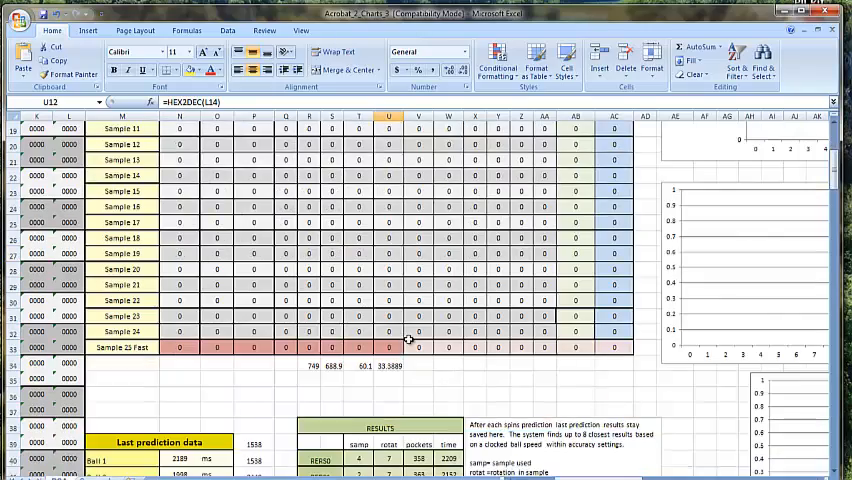
scroll(down, 3)
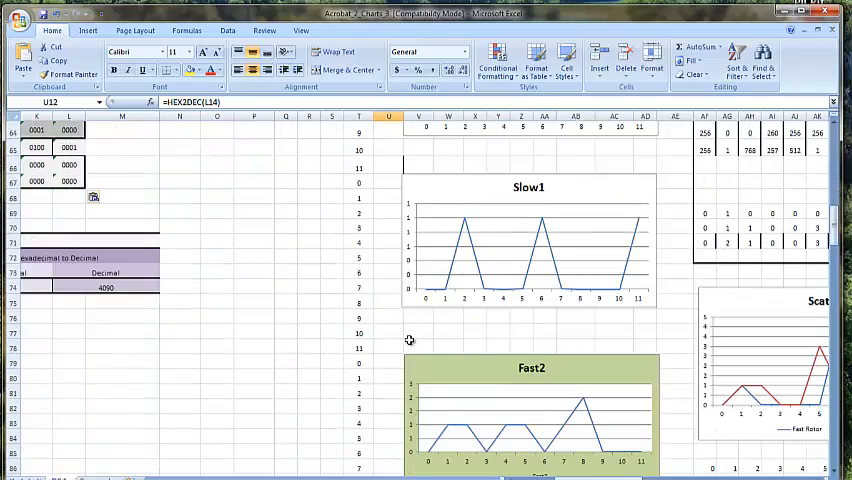
scroll(up, 3)
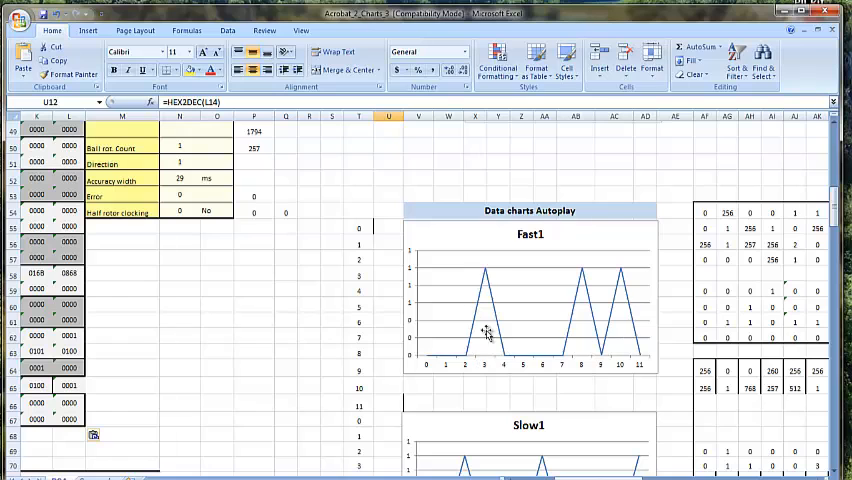
scroll(down, 3)
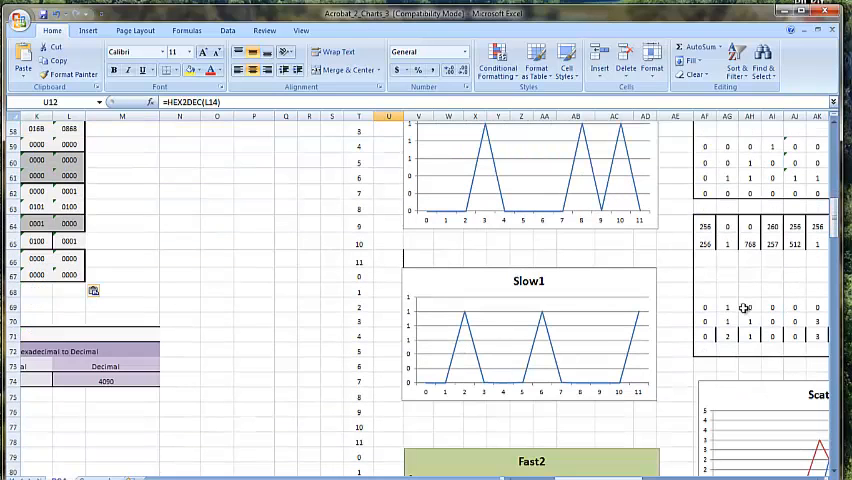
scroll(down, 3)
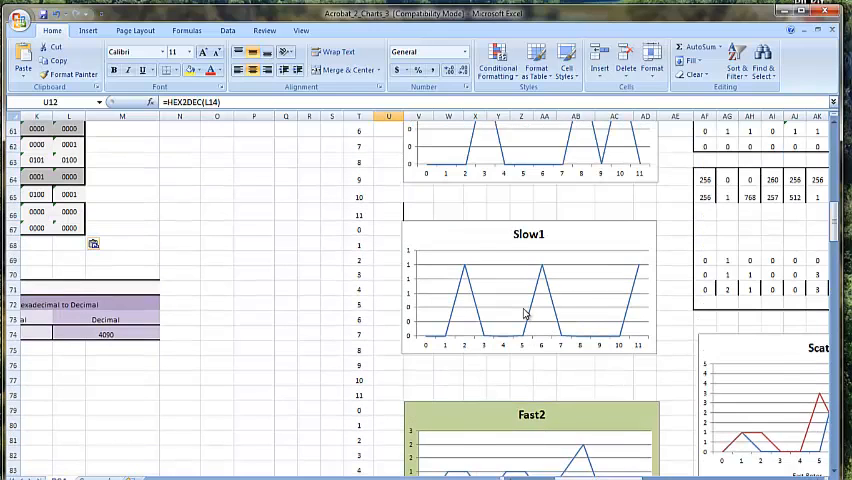
scroll(up, 3)
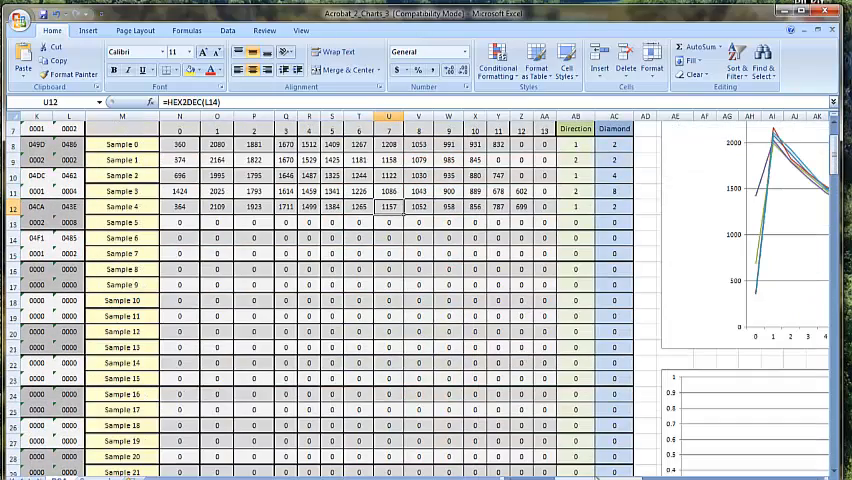
Scroll right to the Samples 1–5 line chart and select one of its series
scroll(right, 3)
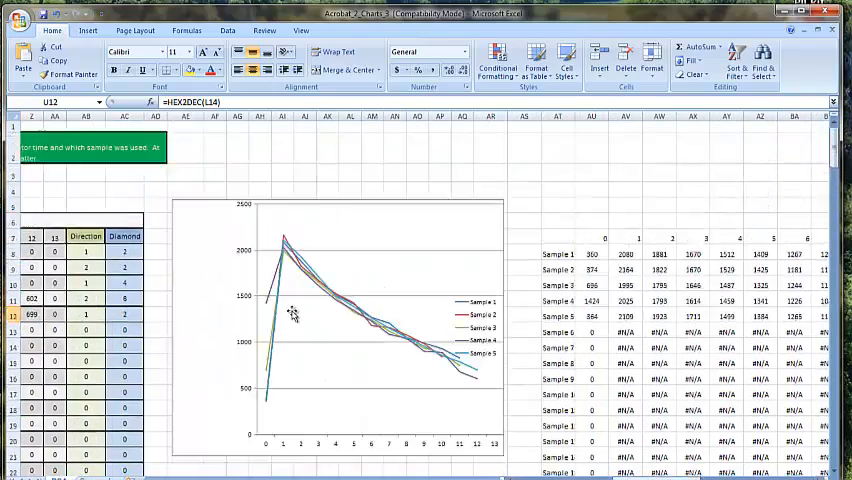
mouse_move(340, 300)
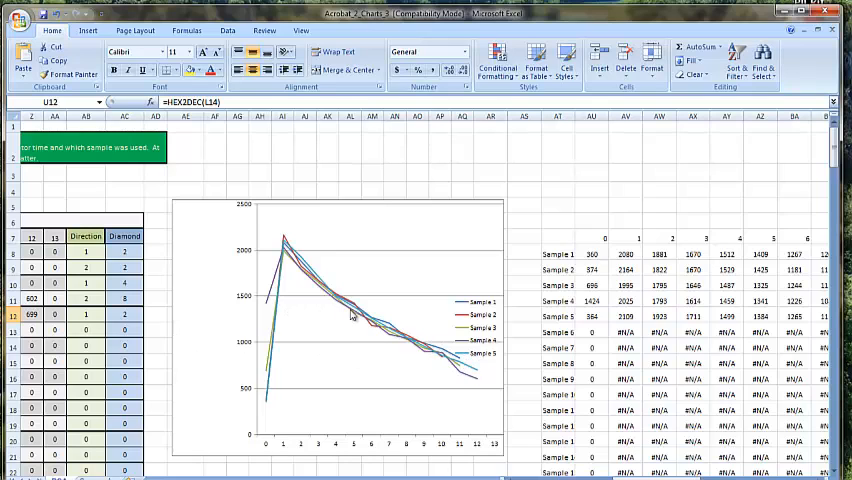
mouse_move(371, 334)
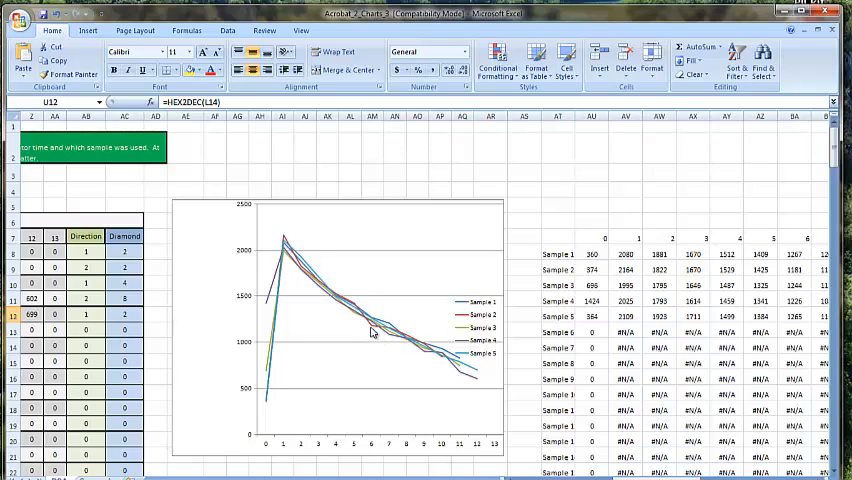
click(370, 330)
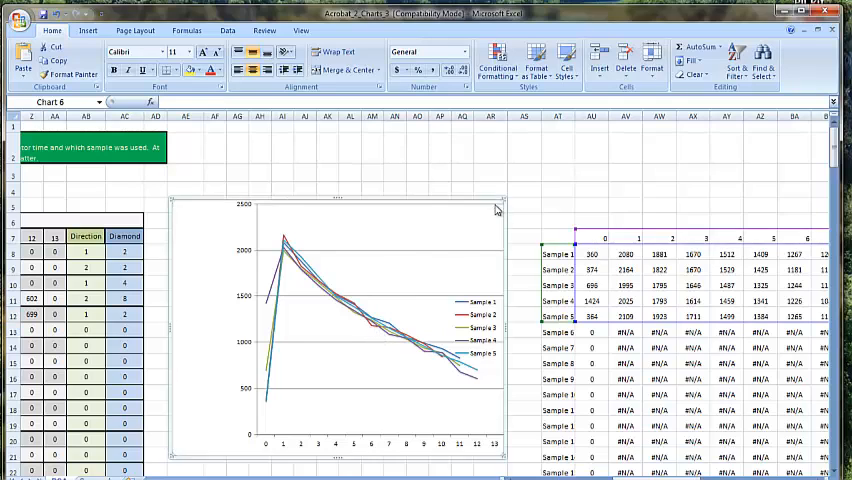
click(350, 330)
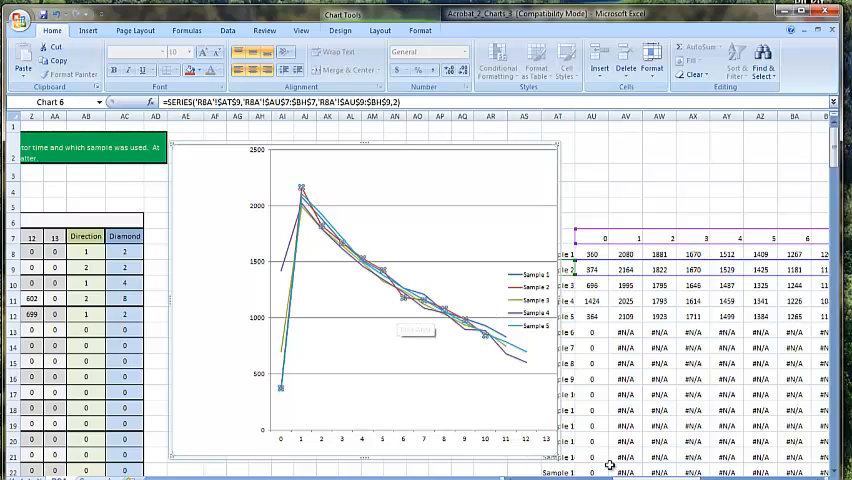
mouse_move(400, 295)
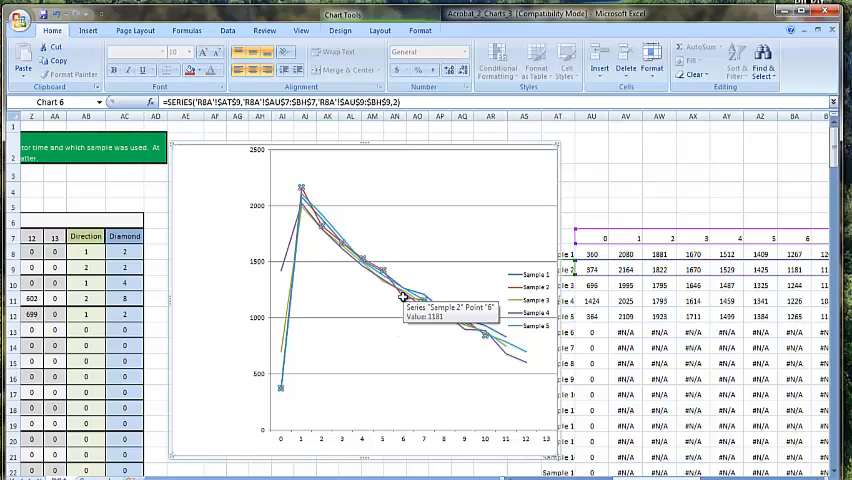
mouse_move(410, 318)
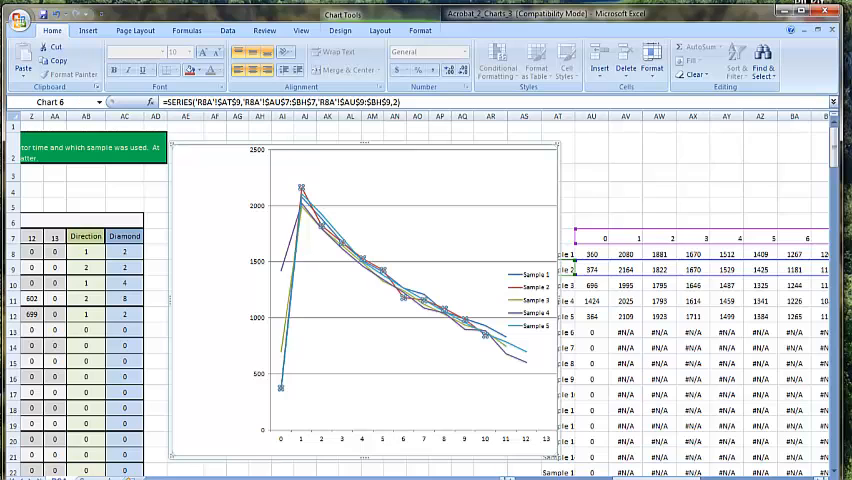
scroll(right, 3)
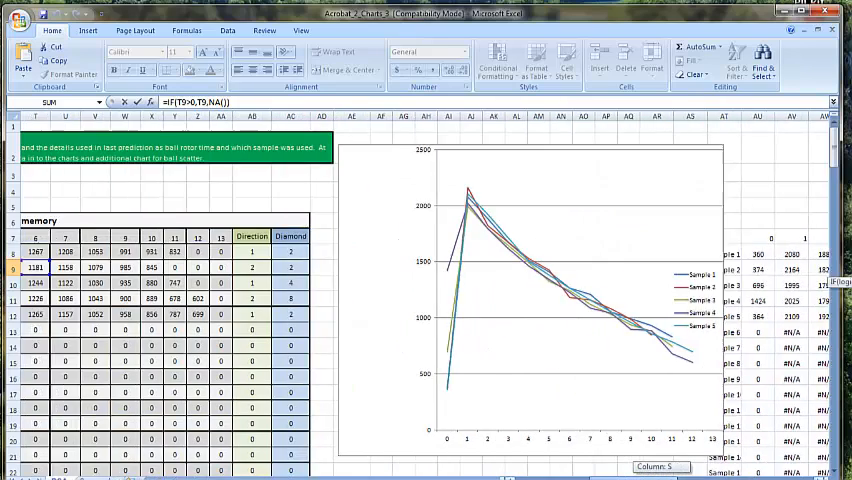
scroll(left, 3)
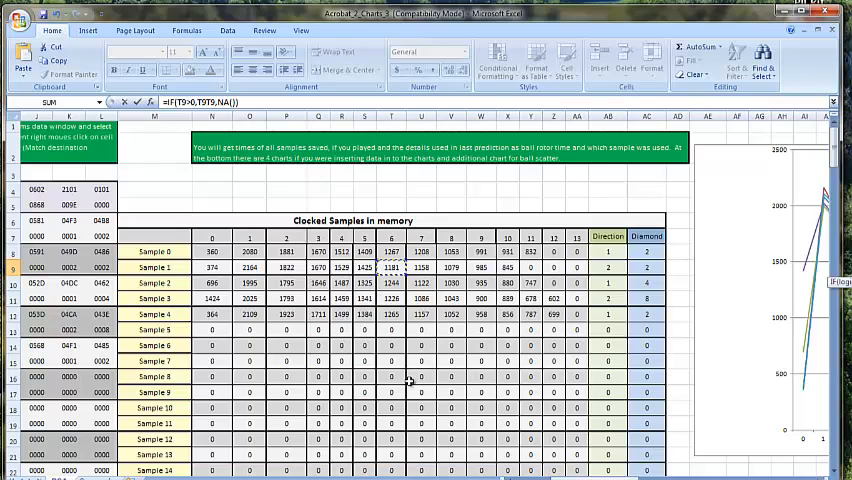
scroll(right, 3)
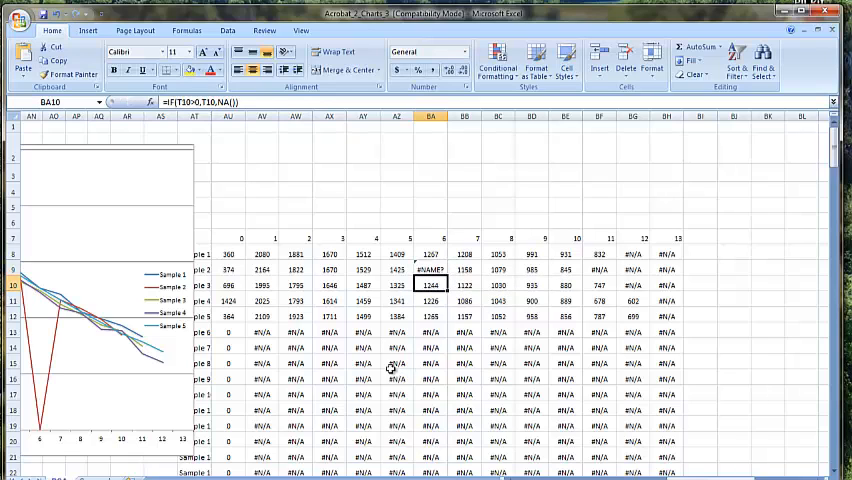
click(430, 269)
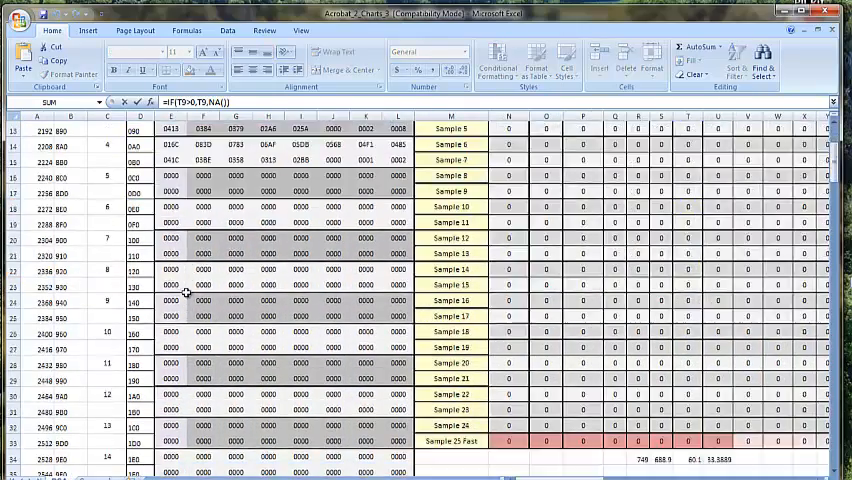
scroll(up, 3)
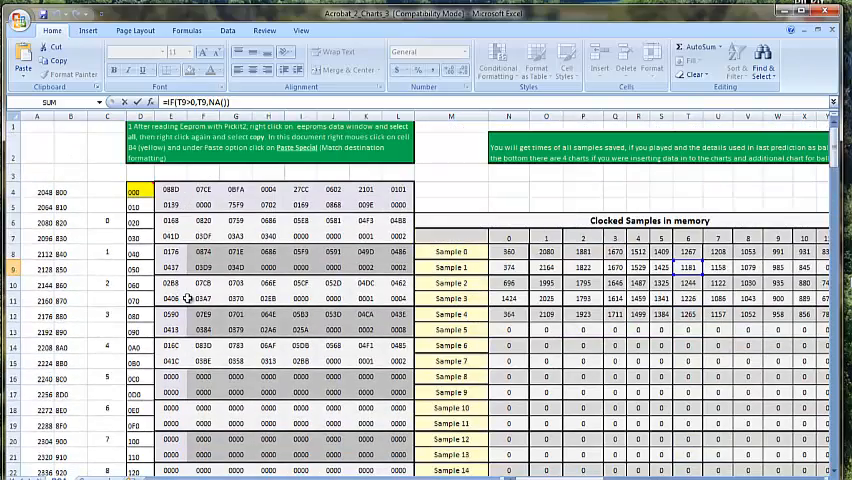
scroll(right, 3)
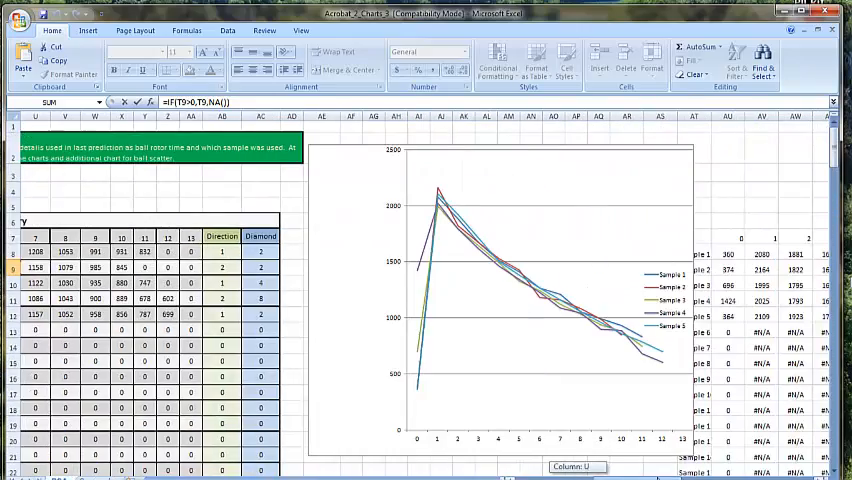
scroll(left, 3)
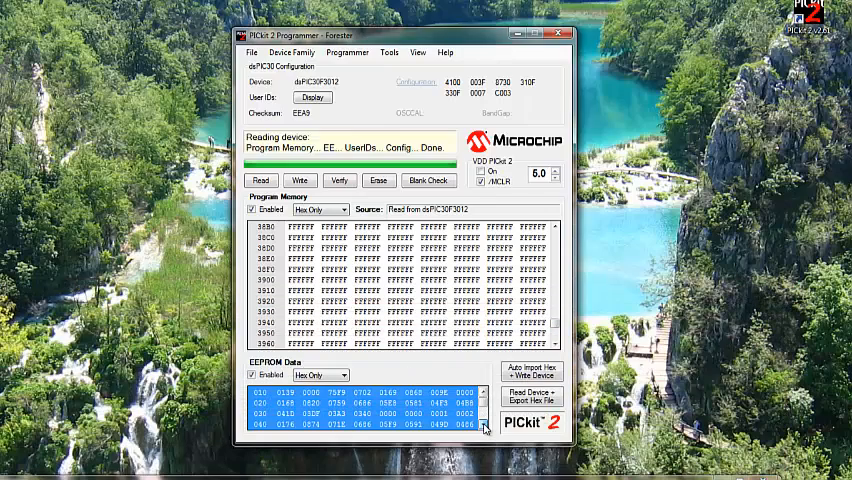
mouse_move(365, 435)
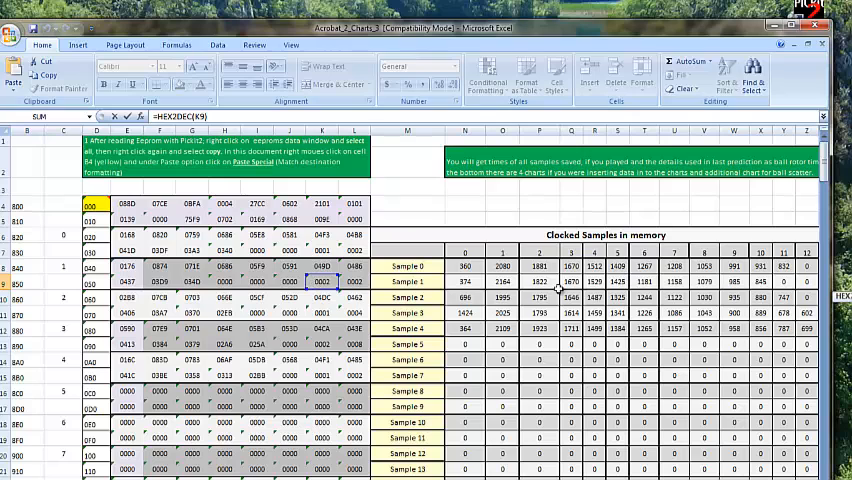
mouse_move(678, 40)
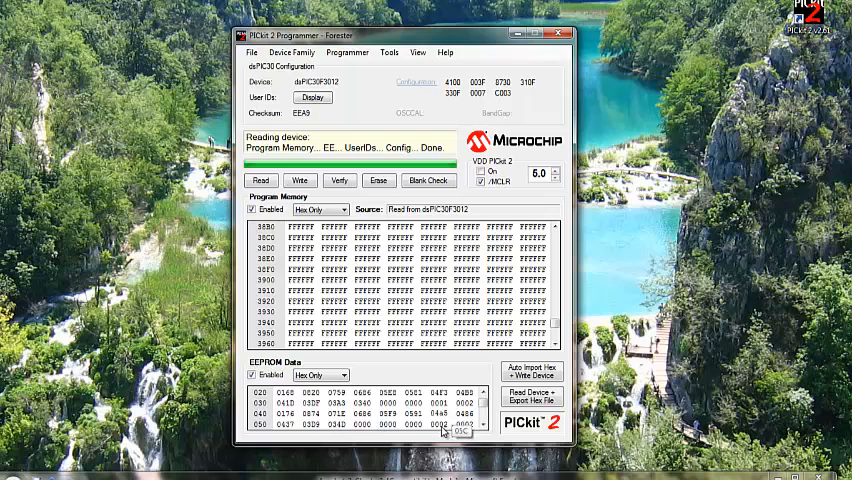
Edit EEPROM Data cell values and disable Program Memory to write EEPROM only
double_click(437, 424)
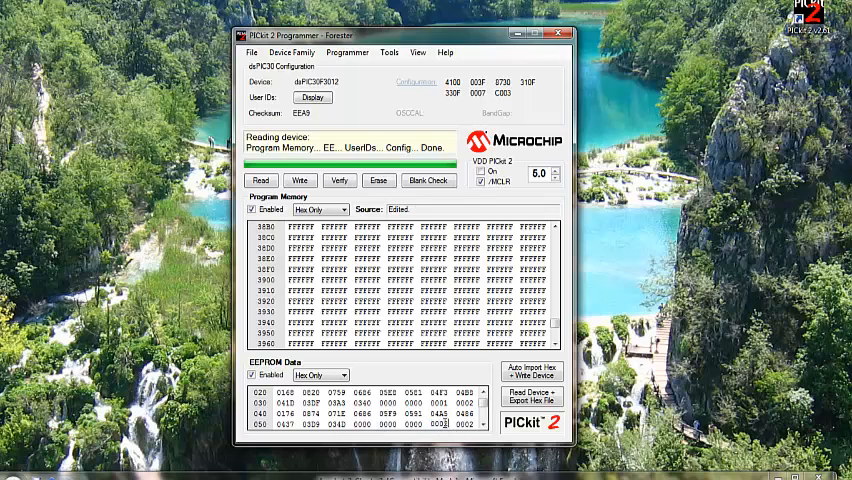
mouse_move(410, 438)
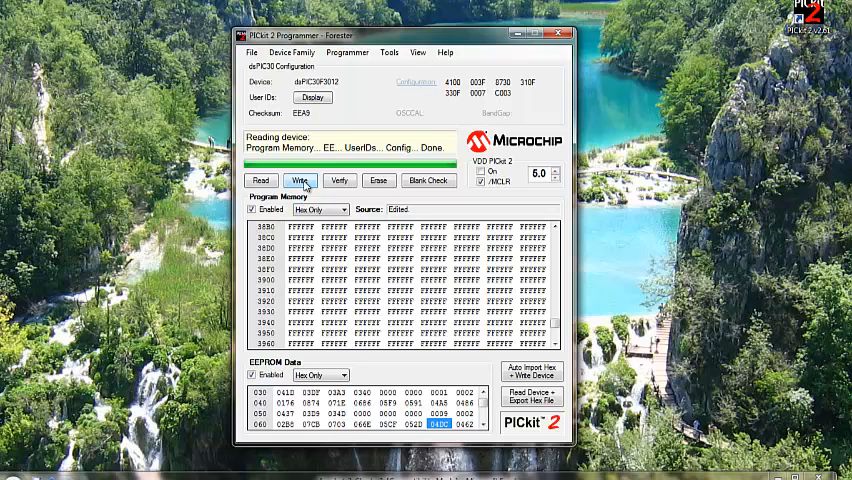
mouse_move(336, 360)
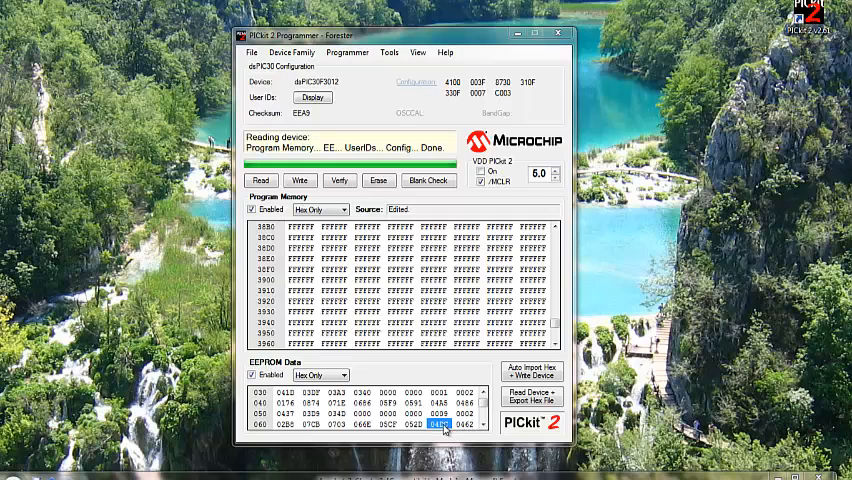
click(438, 424)
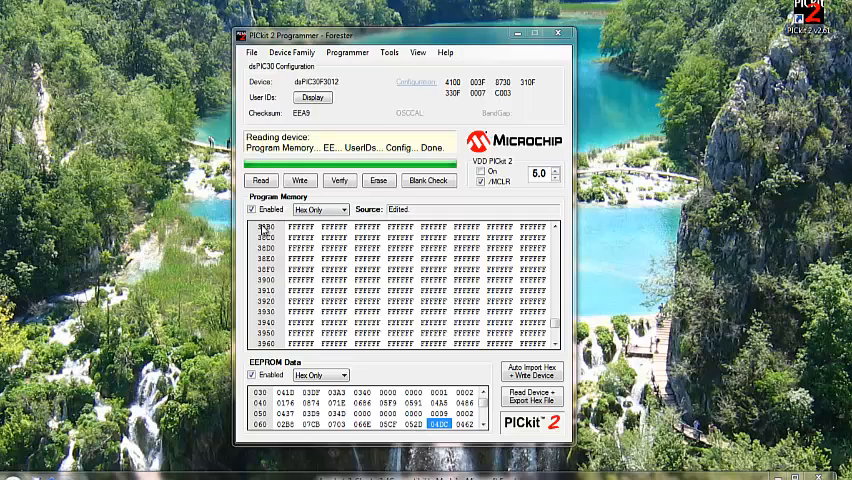
click(252, 209)
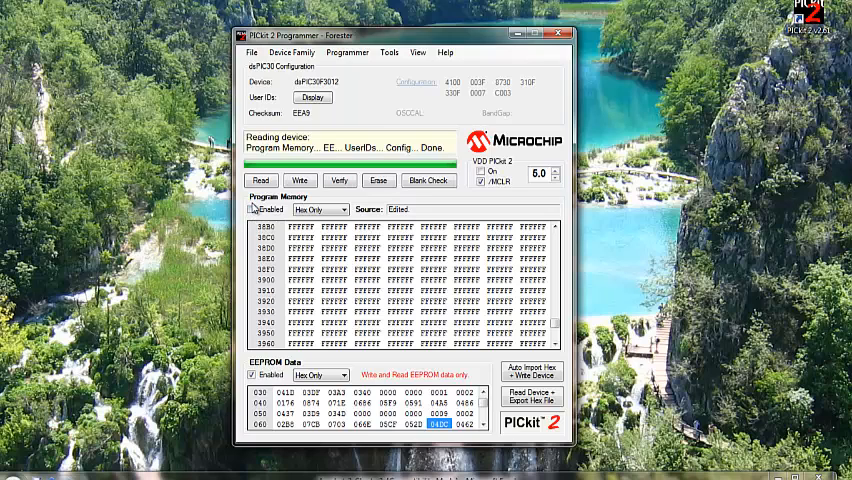
click(253, 209)
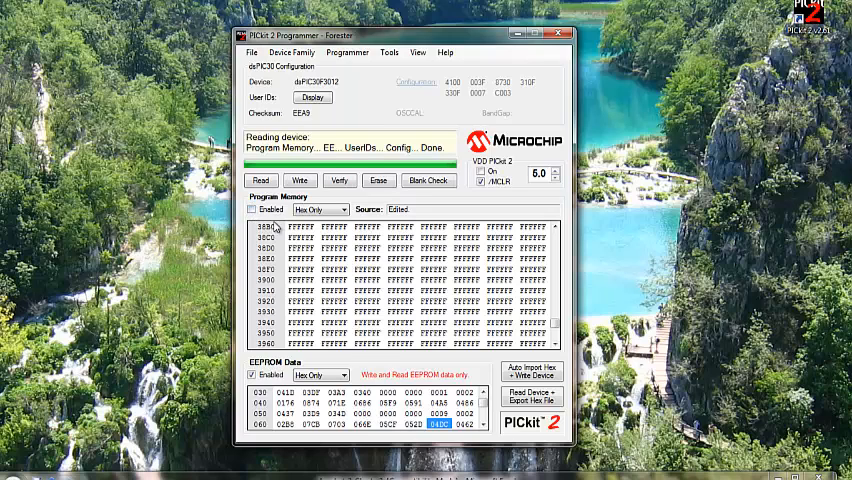